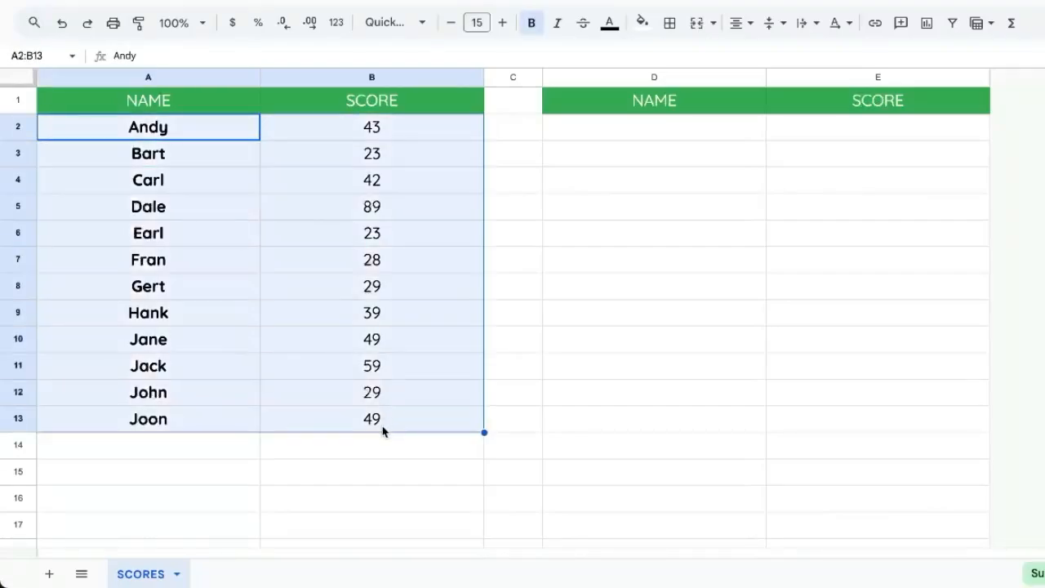
pyautogui.moveTo(411, 307)
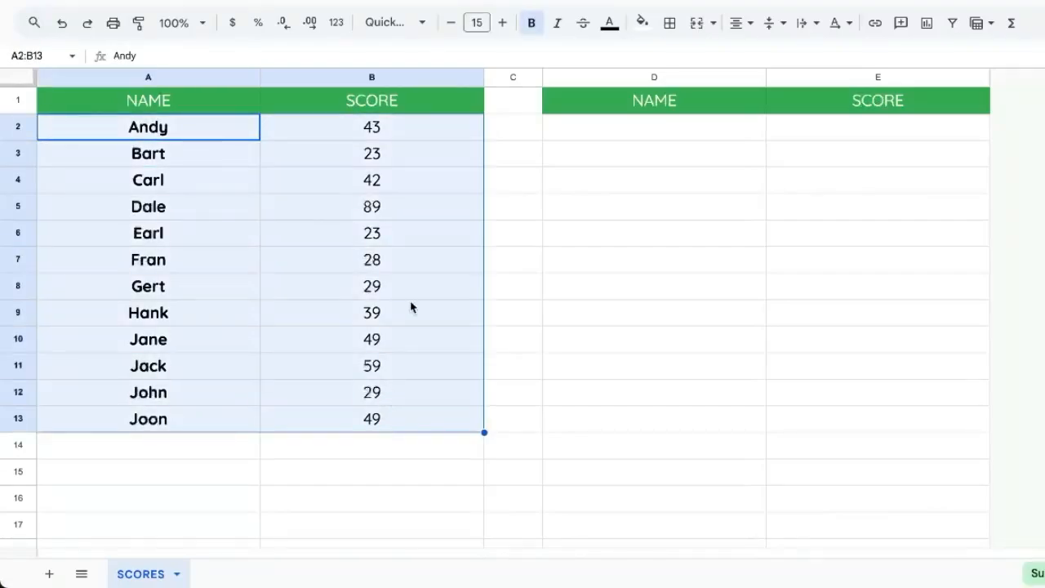
# Select cell D2 under the right-hand NAME heading to start the sorted list.
pyautogui.click(372, 153)
pyautogui.write('=')
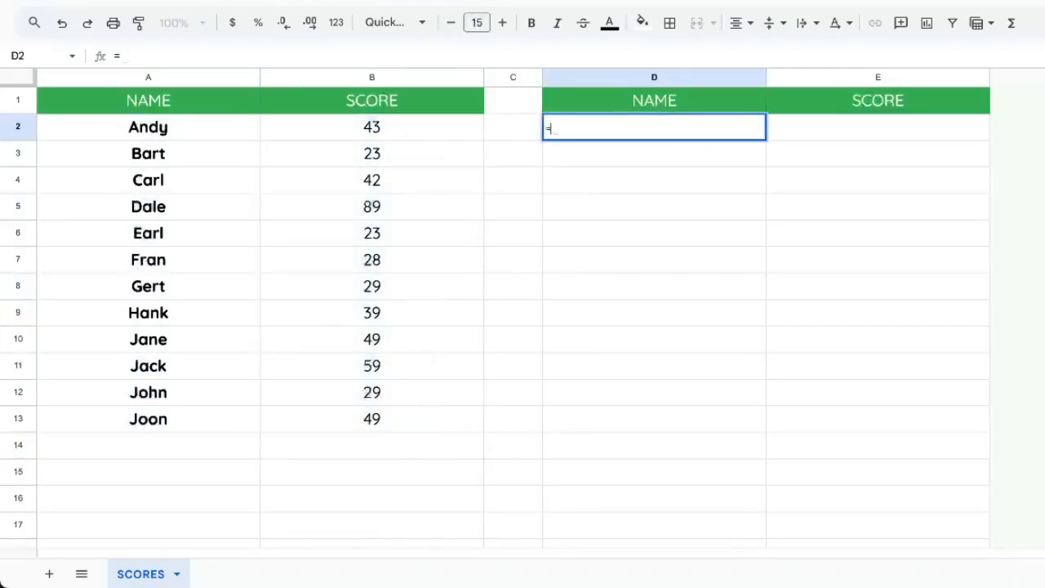
# Enter =SORT(A2:B13,2,FALSE) so columns D and E list names by score, highest first.
pyautogui.write('SORT(')
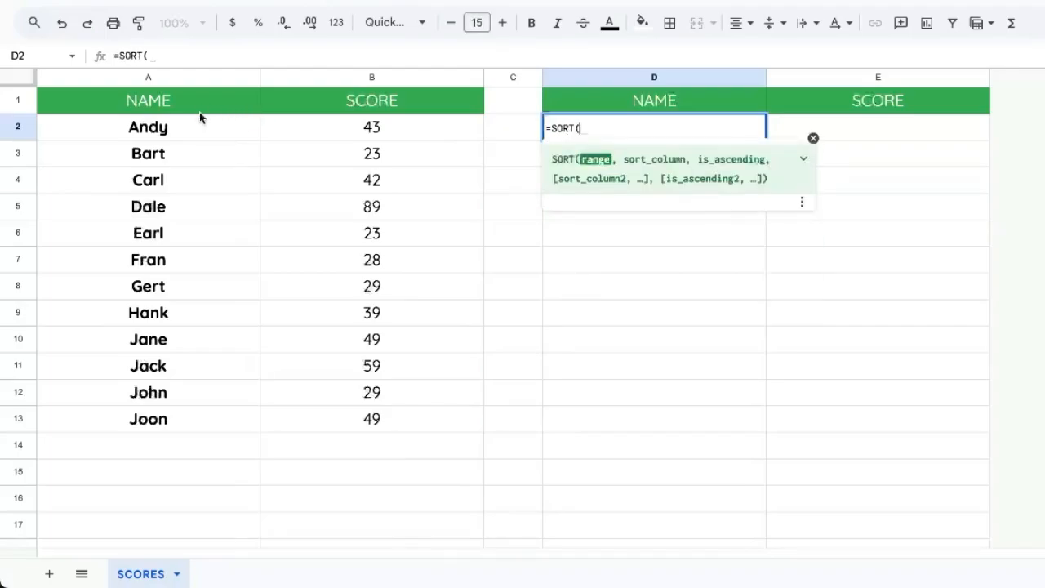
pyautogui.write('A2:B13,')
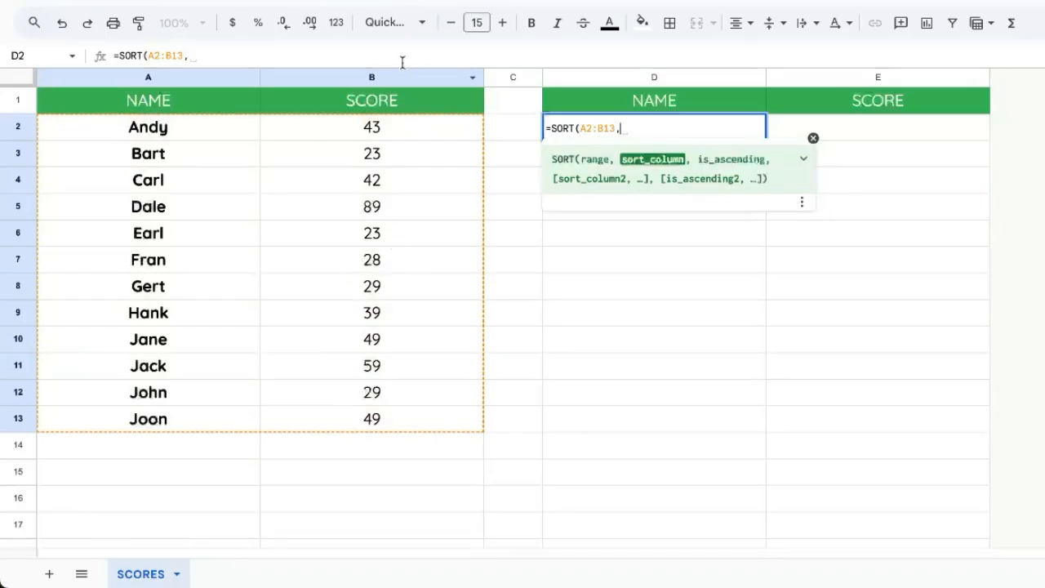
pyautogui.write('2')
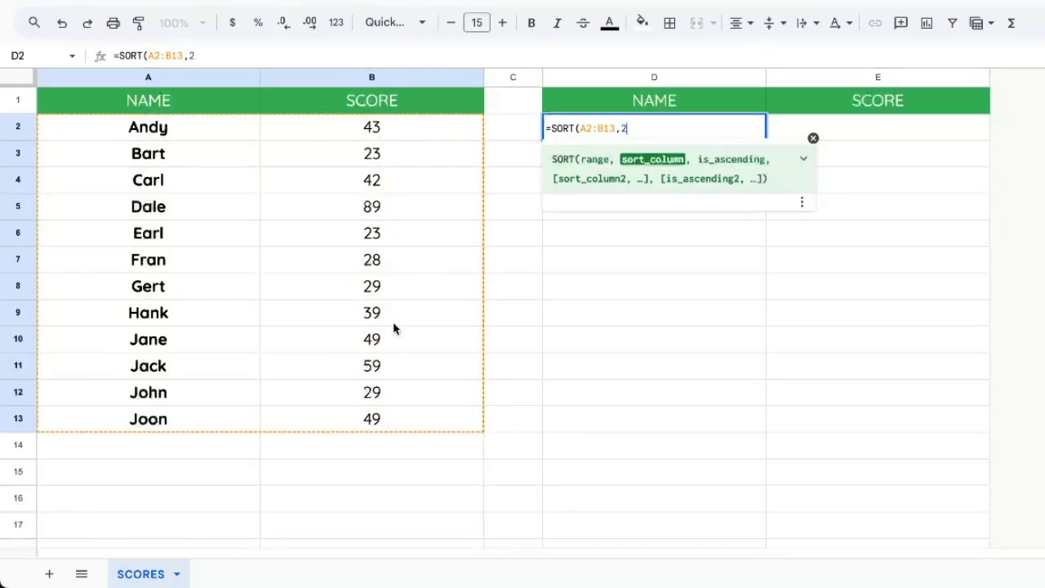
pyautogui.write(',')
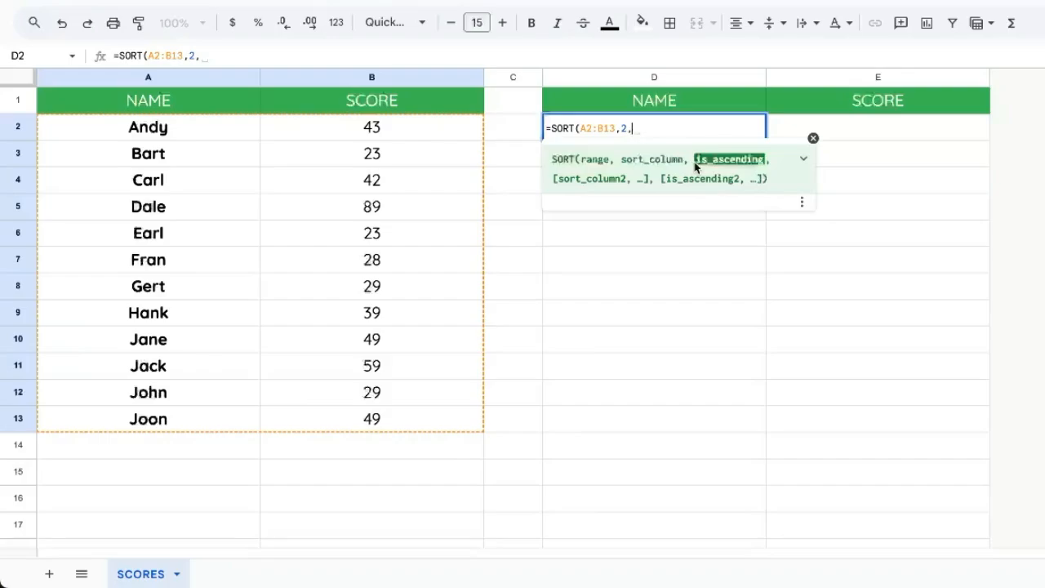
pyautogui.write('FALSE)')
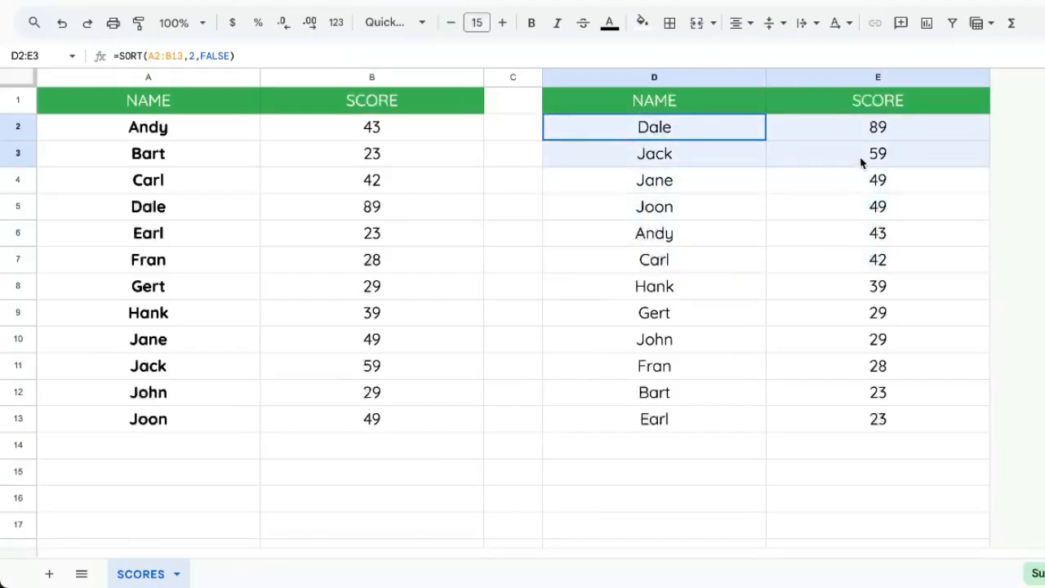
# Duplicate the SCORES sheet into a new Copy of SCORES sheet.
pyautogui.click(878, 180)
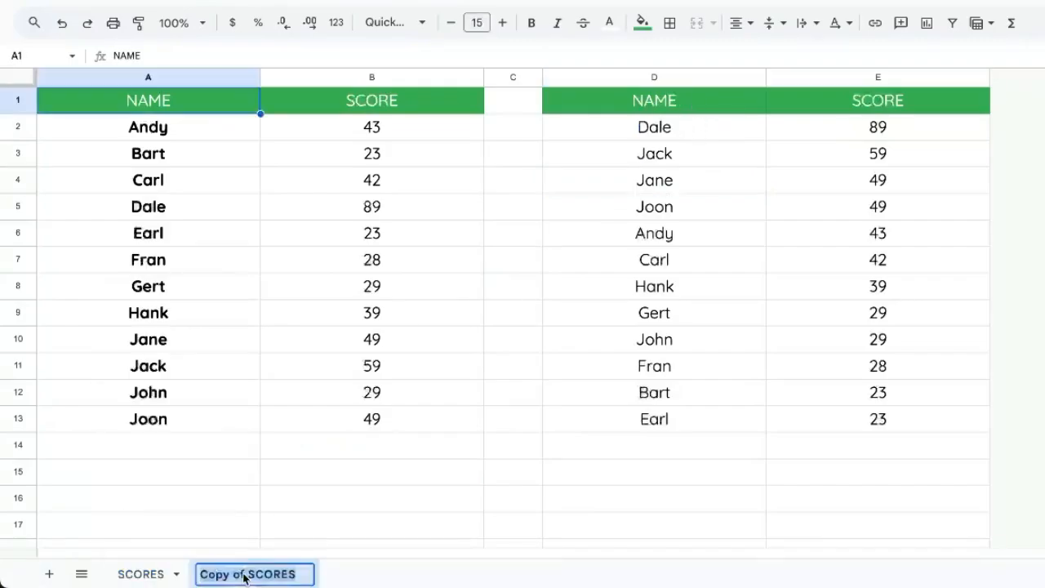
# Rename the copy LEADERBOARD and clear its copied names and scores, keeping the headers.
pyautogui.write('LEADER')
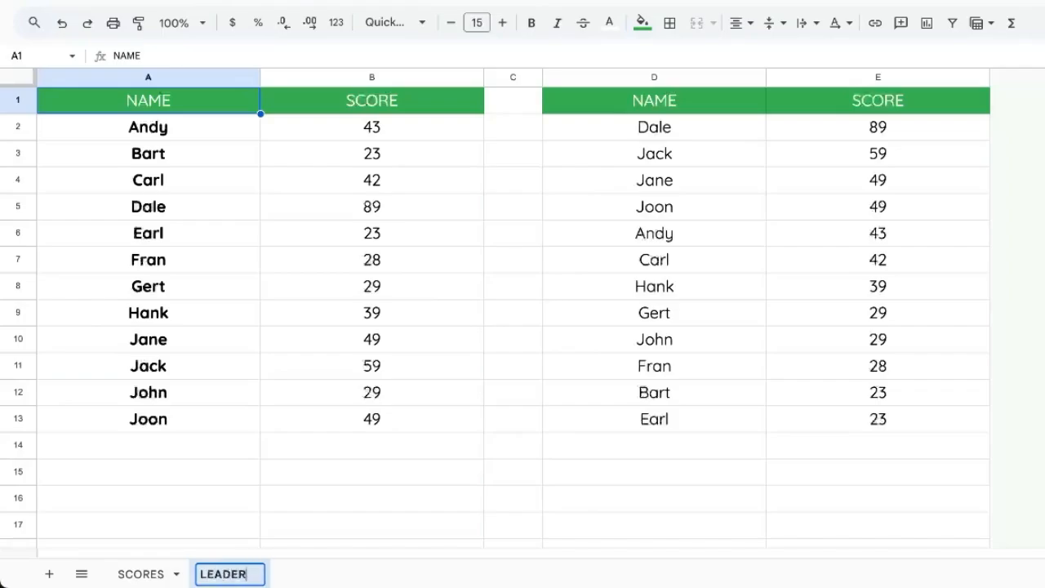
pyautogui.moveTo(513, 77); pyautogui.dragTo(879, 76)
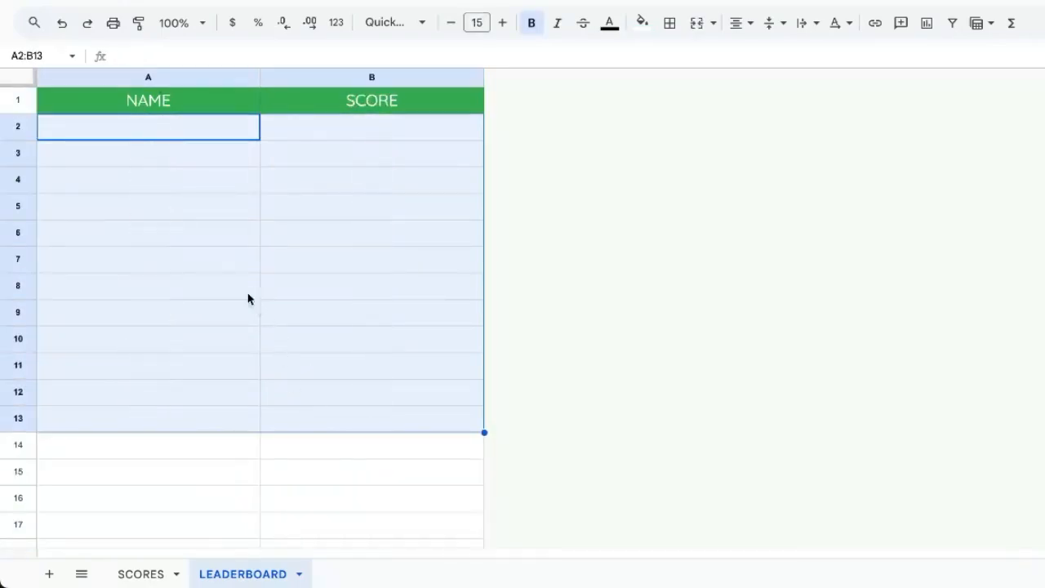
# Enter =SORT(SCORES!A2:B13,2,FALSE) in A2 so LEADERBOARD ranks scores highest first.
pyautogui.write('=SORT(SCORES!A2:B13')
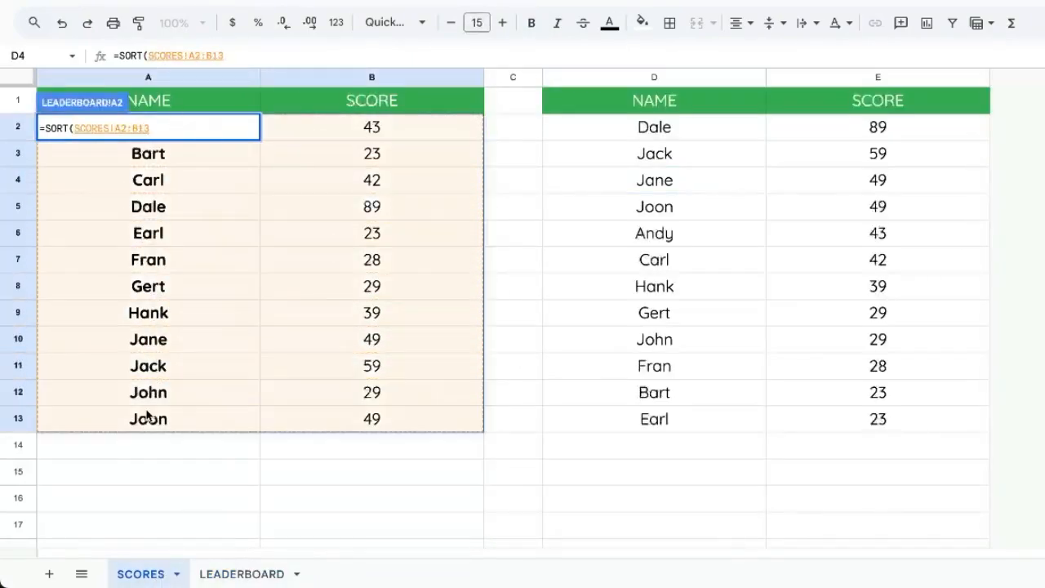
pyautogui.write(',2,FALSE')
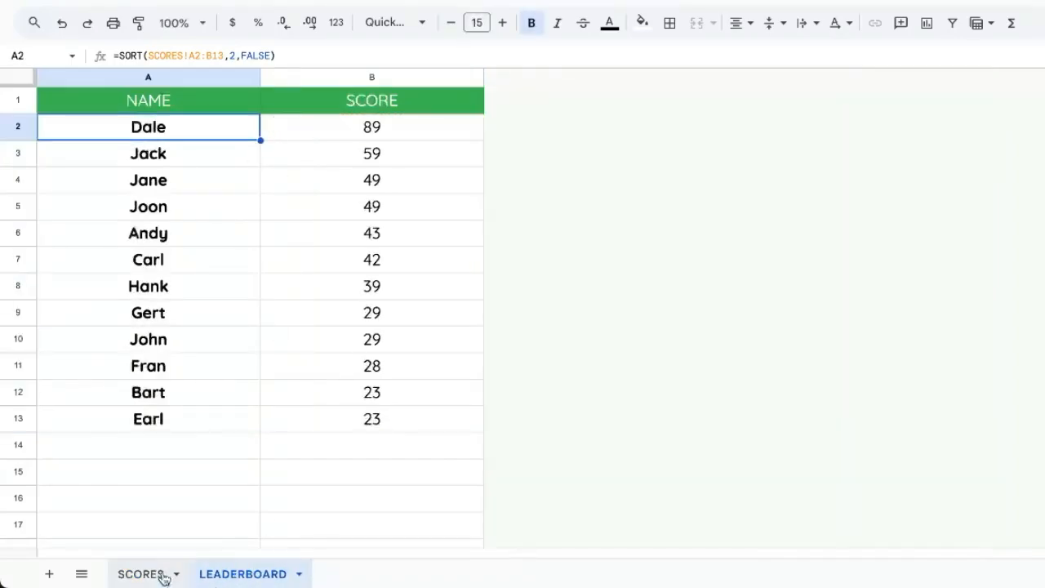
# Change Bart's score on SCORES to 99 so LEADERBOARD re-ranks him at the top.
pyautogui.click(372, 258)
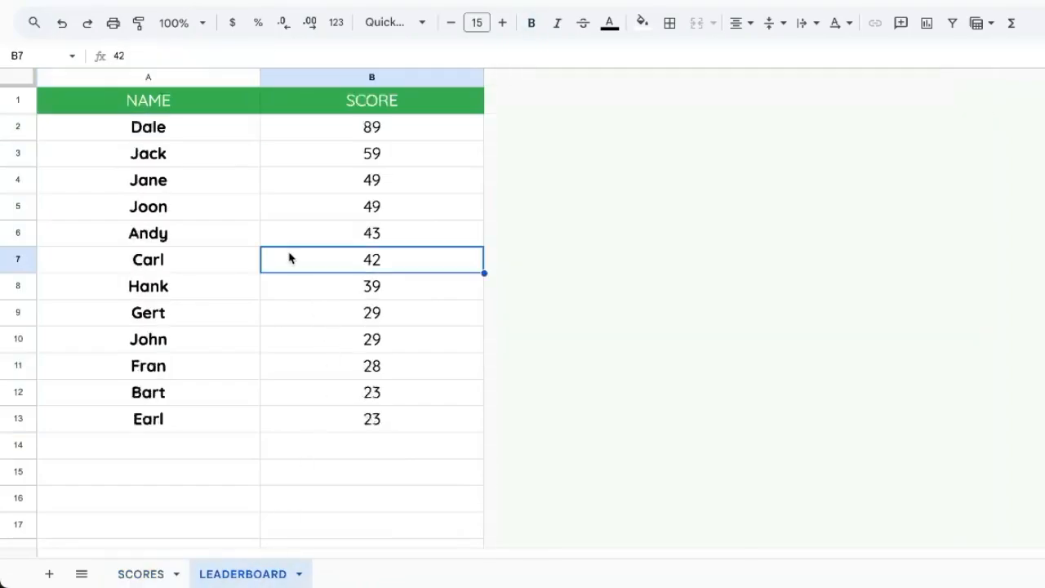
pyautogui.click(372, 127)
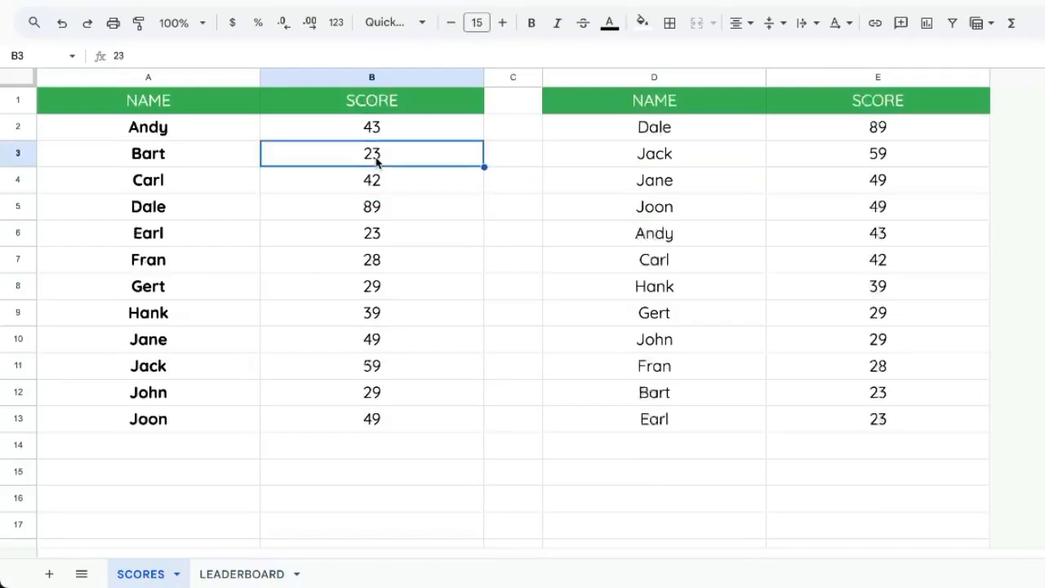
pyautogui.click(242, 573)
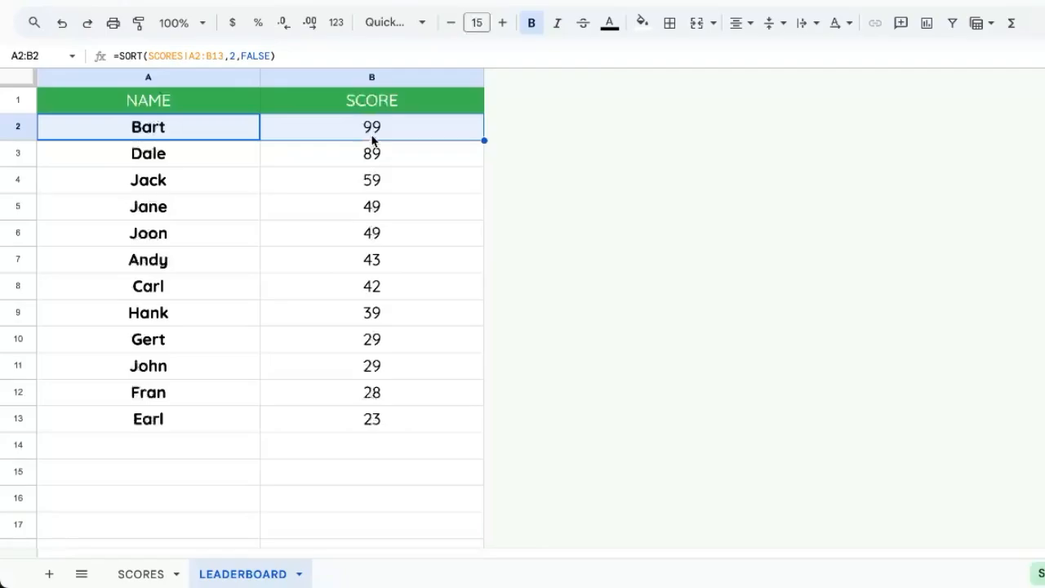
pyautogui.moveTo(379, 183)
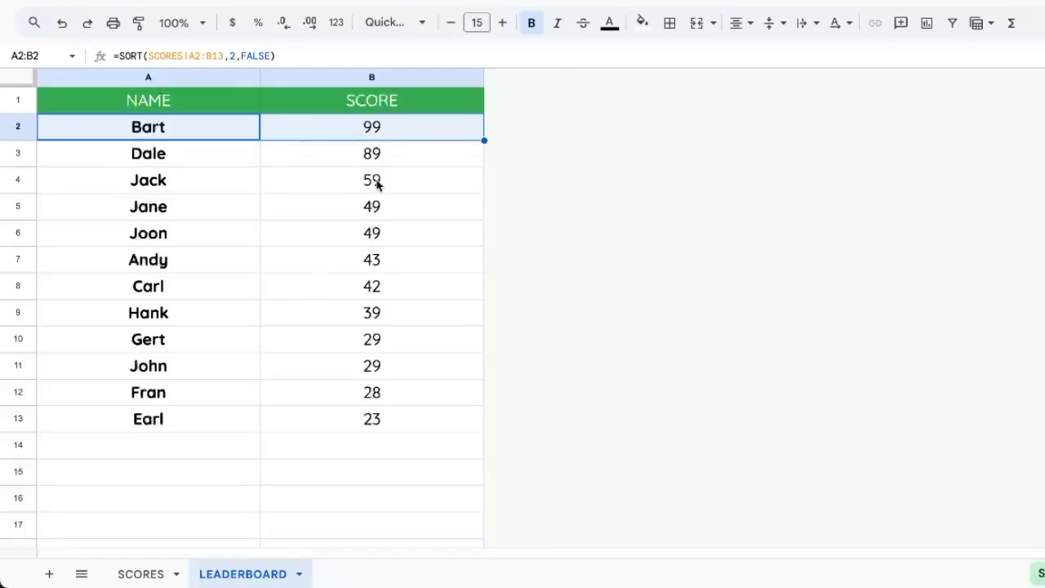
pyautogui.moveTo(317, 158)
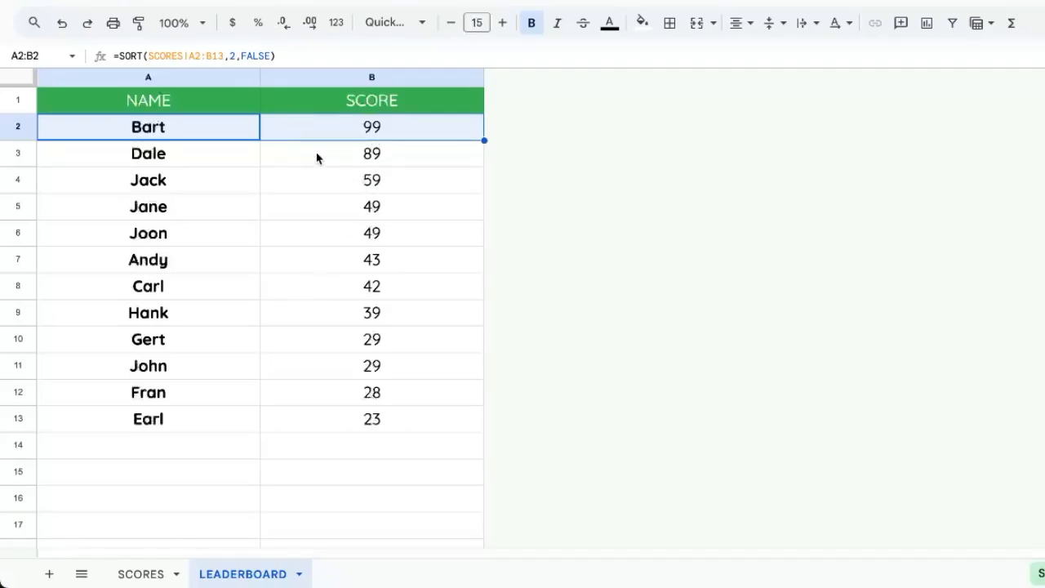